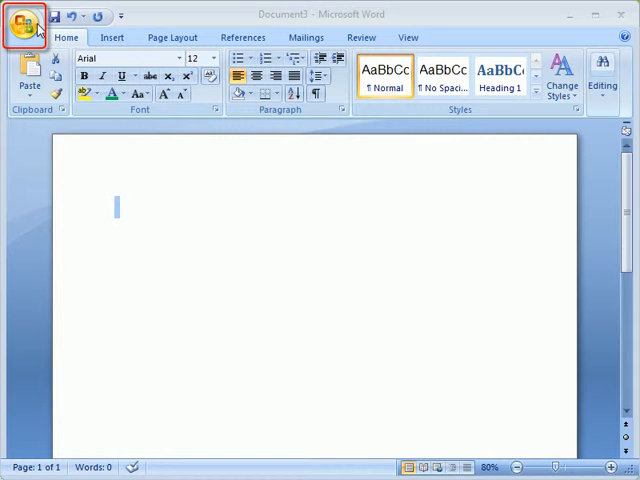
- Peek at the Office button menu and dismiss it without choosing anything
{"action": "left_click", "coordinate": [28, 20]}
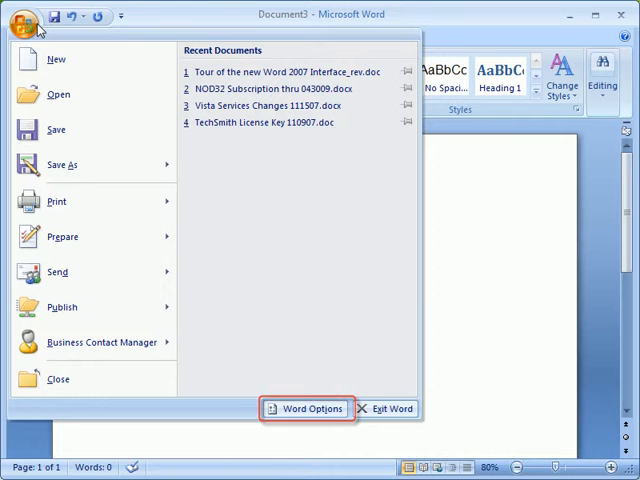
{"action": "left_click", "coordinate": [24, 16]}
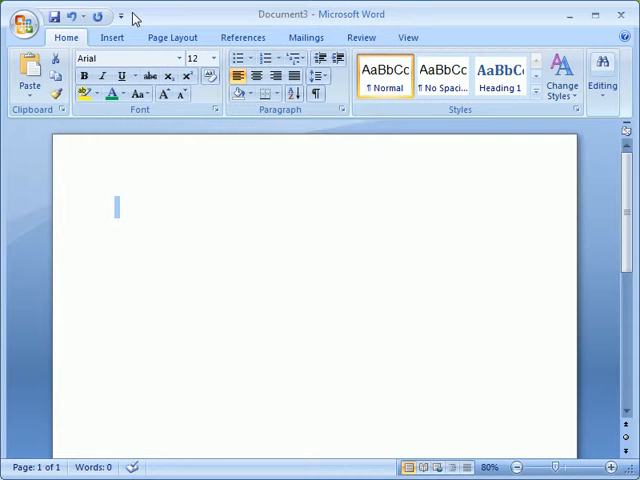
{"action": "mouse_move", "coordinate": [402, 22]}
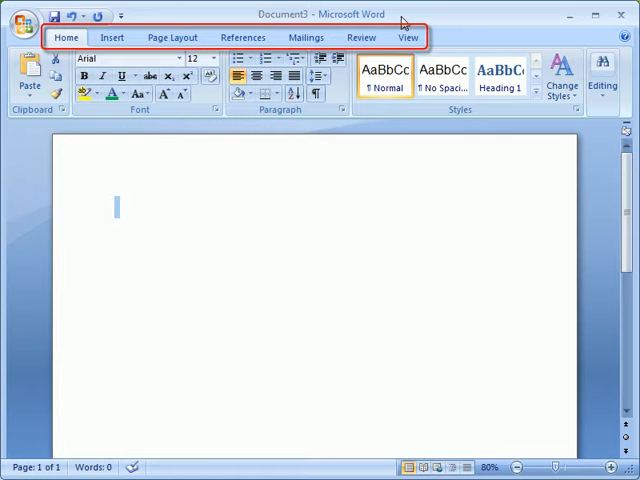
- Browse the Insert, References, Mailings and Review ribbons, returning to Home
{"action": "left_click", "coordinate": [112, 36]}
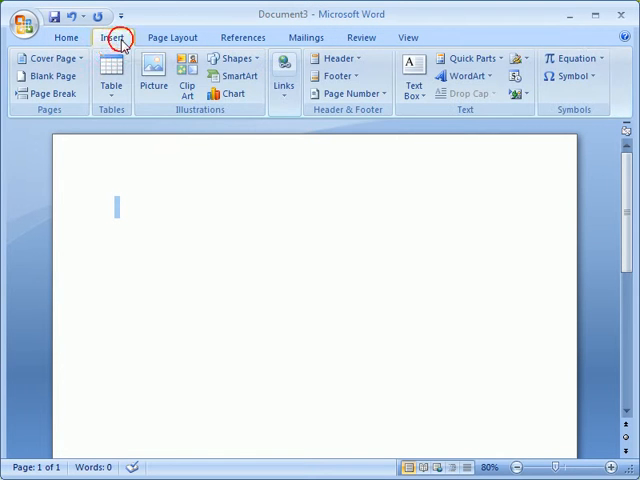
{"action": "left_click", "coordinate": [242, 36]}
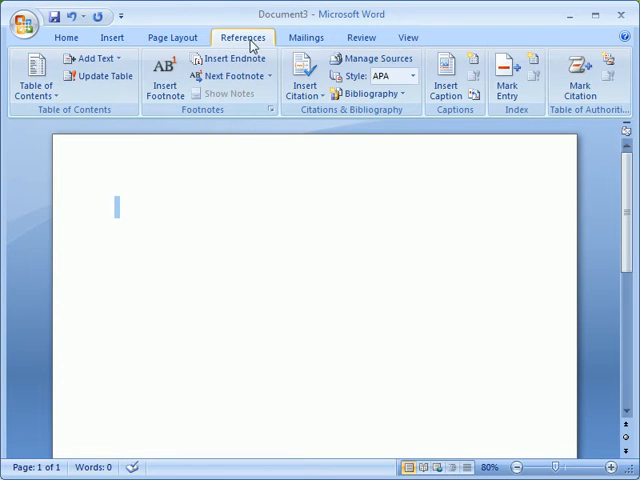
{"action": "left_click", "coordinate": [306, 36]}
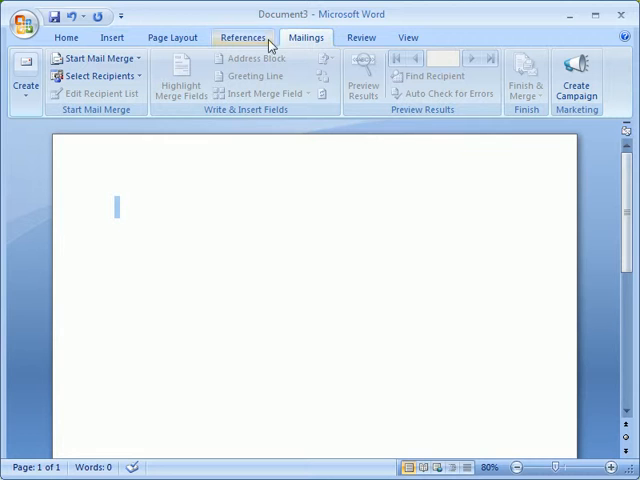
{"action": "left_click", "coordinate": [66, 36]}
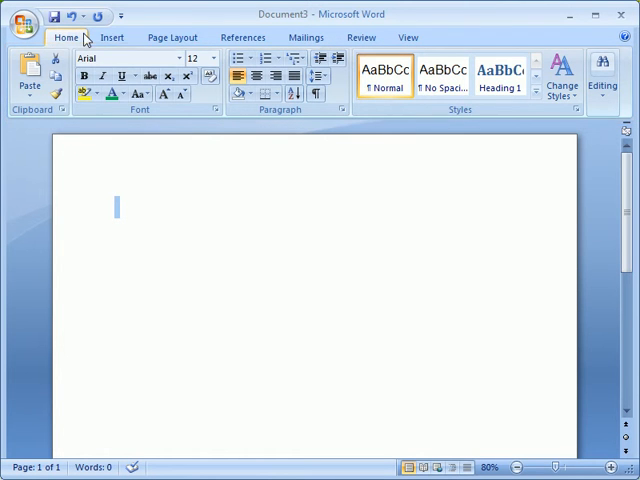
{"action": "left_click", "coordinate": [172, 36]}
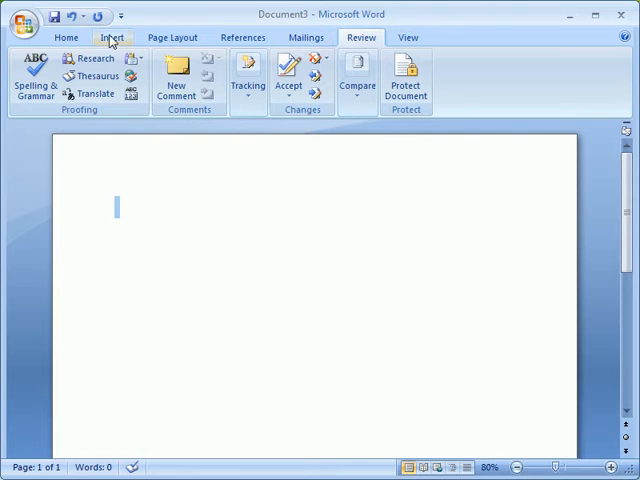
{"action": "left_click", "coordinate": [66, 36]}
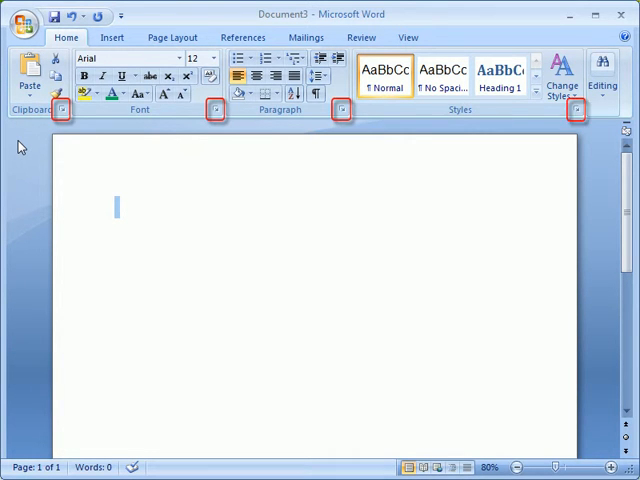
- Show and dismiss the Clipboard pane, then bring up Page Layout with its Themes gallery
{"action": "left_click", "coordinate": [62, 110]}
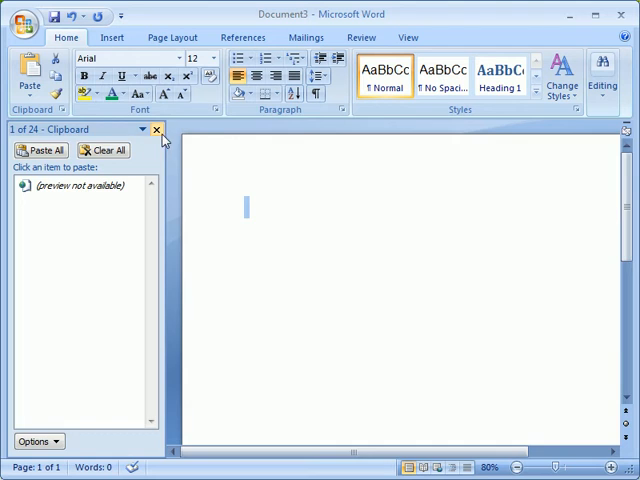
{"action": "left_click", "coordinate": [156, 130]}
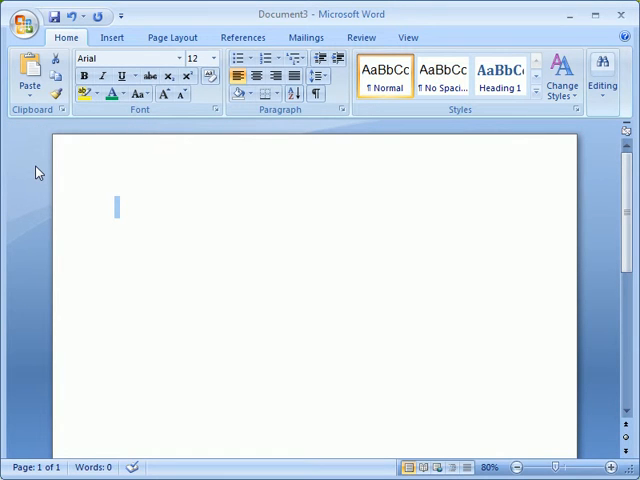
{"action": "mouse_move", "coordinate": [92, 136]}
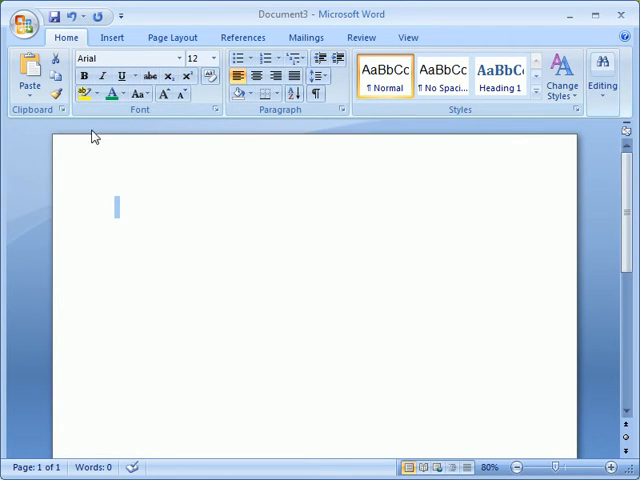
{"action": "left_click", "coordinate": [172, 36]}
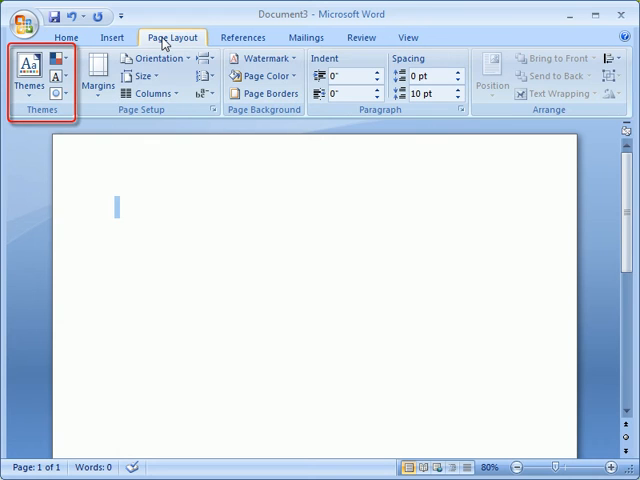
{"action": "mouse_move", "coordinate": [28, 80]}
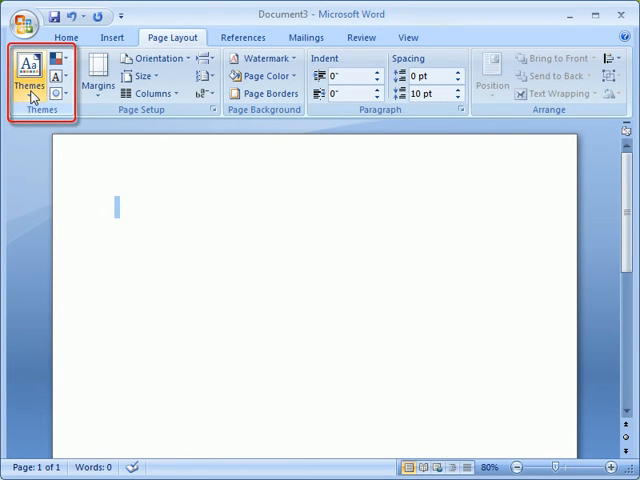
{"action": "left_click", "coordinate": [28, 76]}
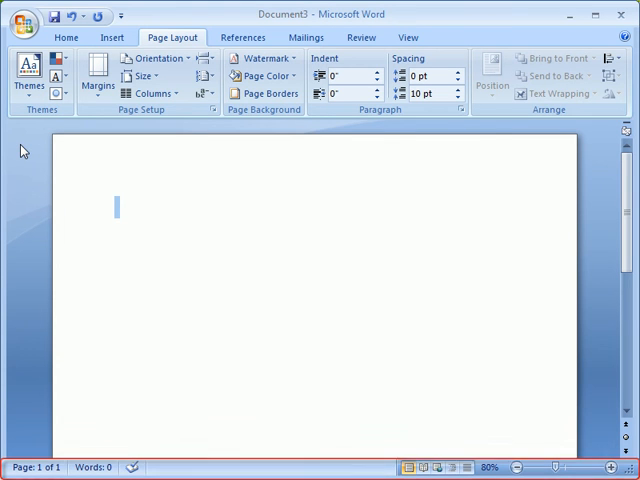
{"action": "mouse_move", "coordinate": [420, 468]}
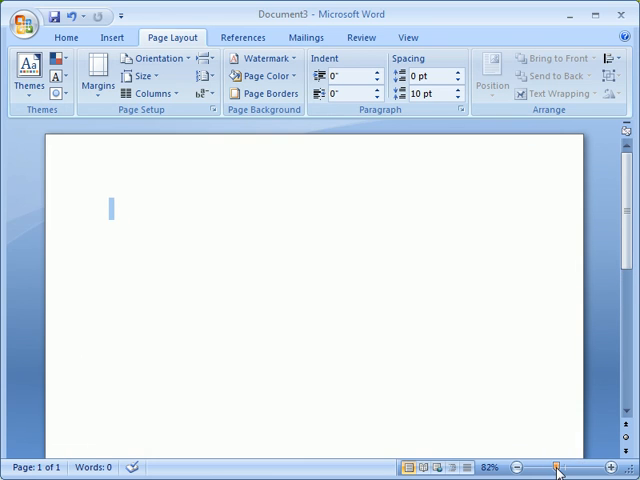
{"action": "mouse_move", "coordinate": [594, 440]}
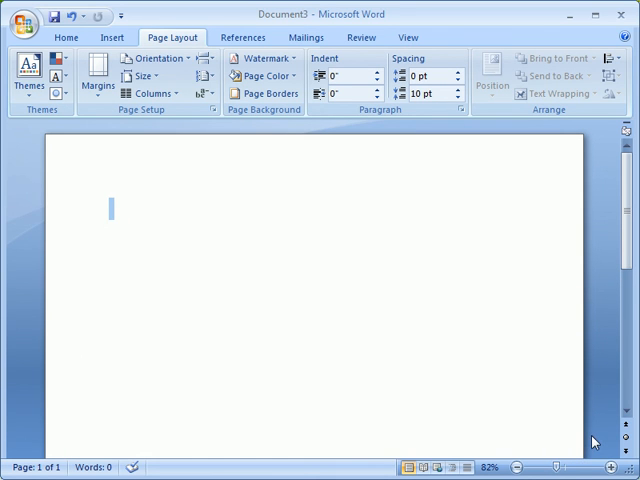